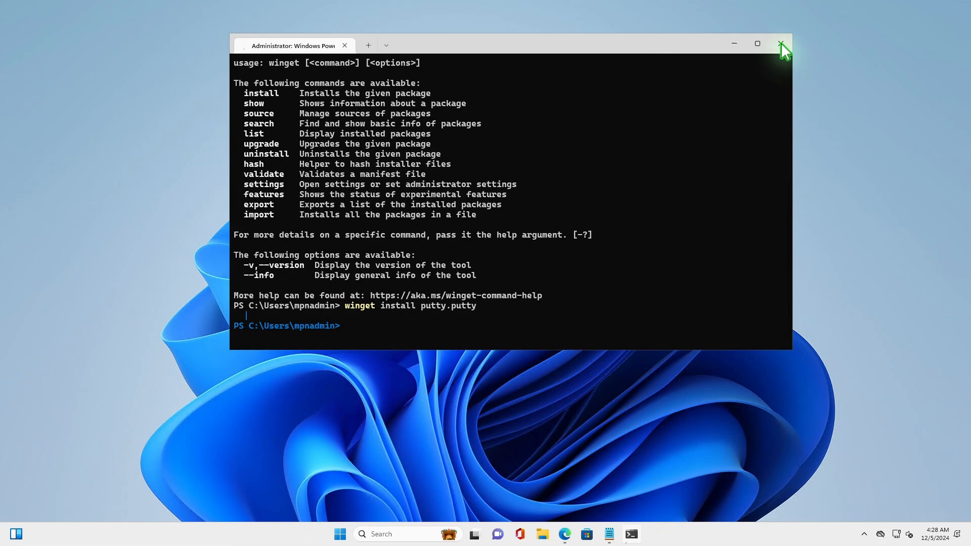
# Step: Close the admin terminal after winget install putty.putty returned only usage help
pyautogui.click(781, 43)
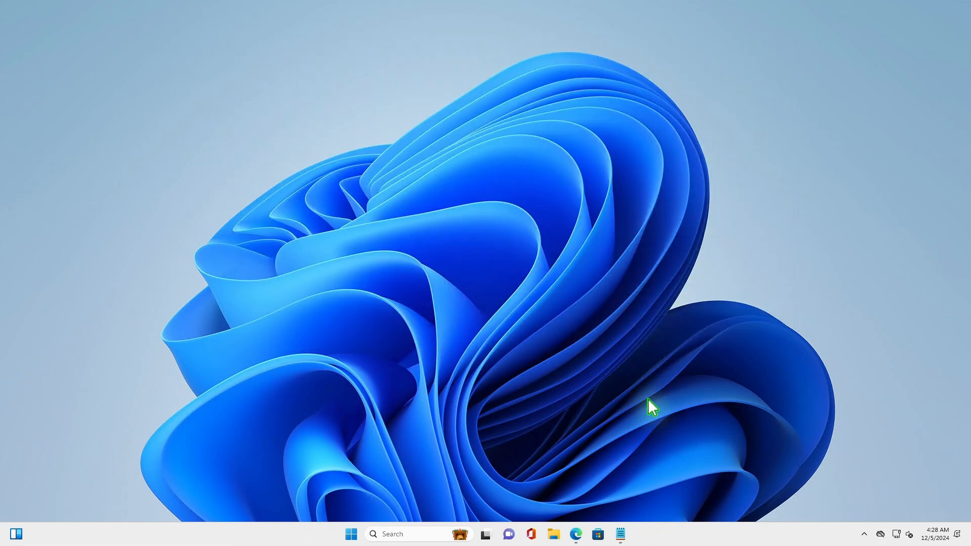
# Step: Launch Microsoft Store, go to Downloads and open App Installer from the Recent updates list
pyautogui.click(597, 534)
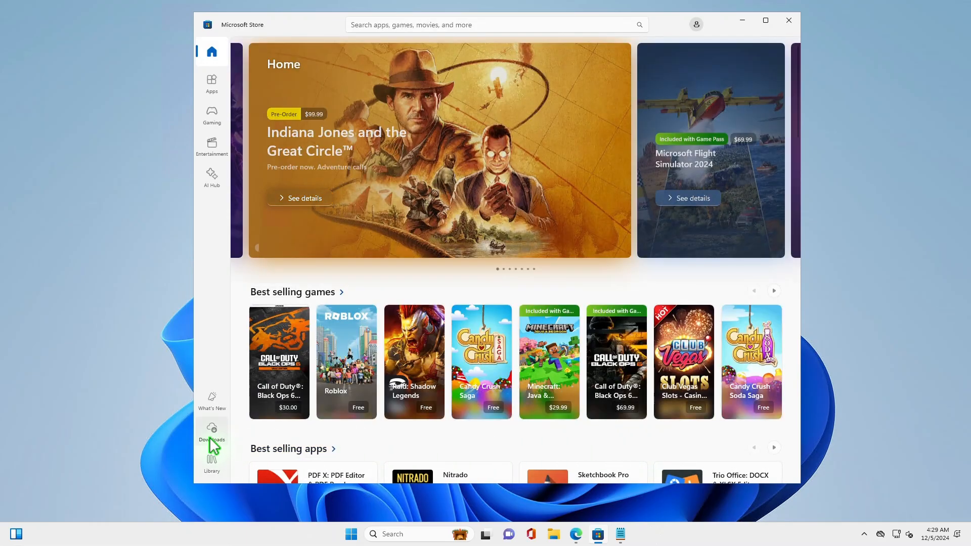
pyautogui.click(212, 434)
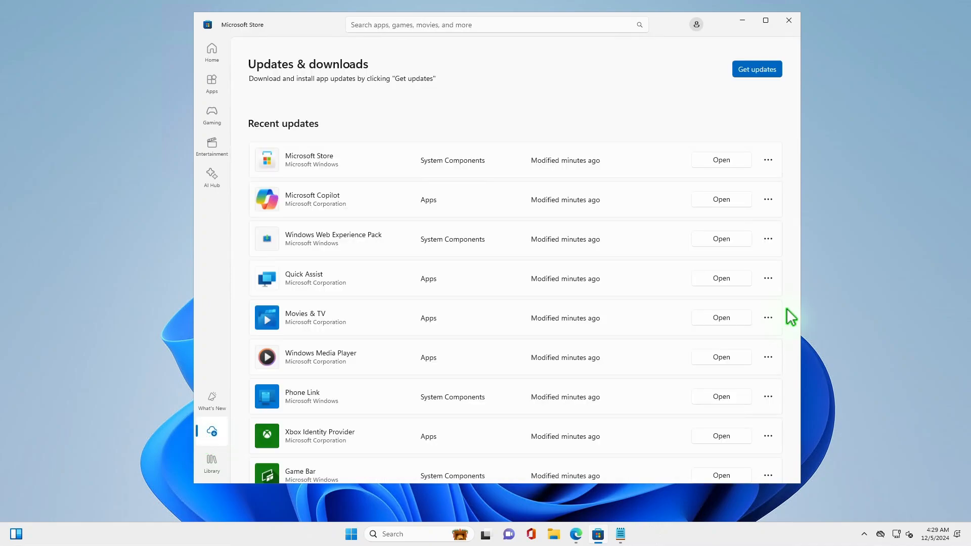
pyautogui.scroll(-3)
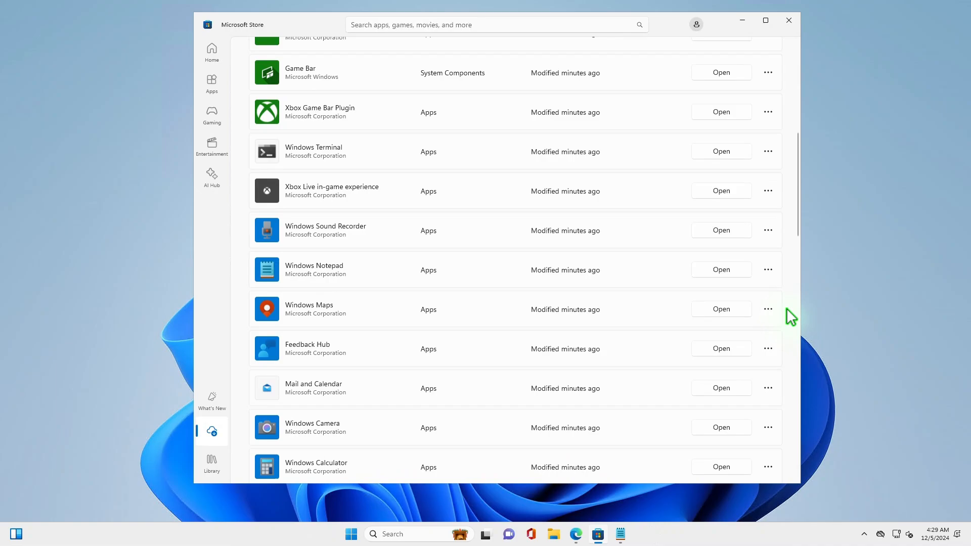
pyautogui.scroll(-3)
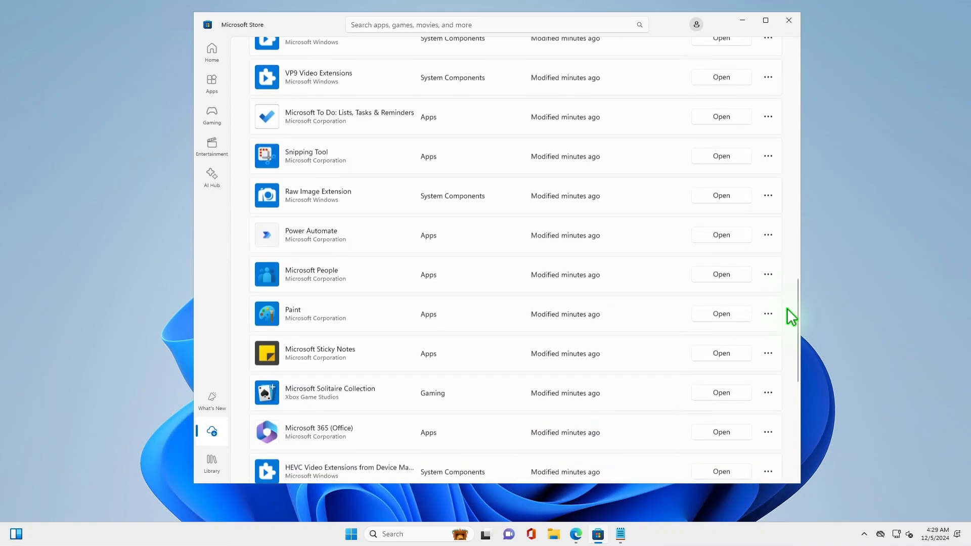
pyautogui.scroll(-3)
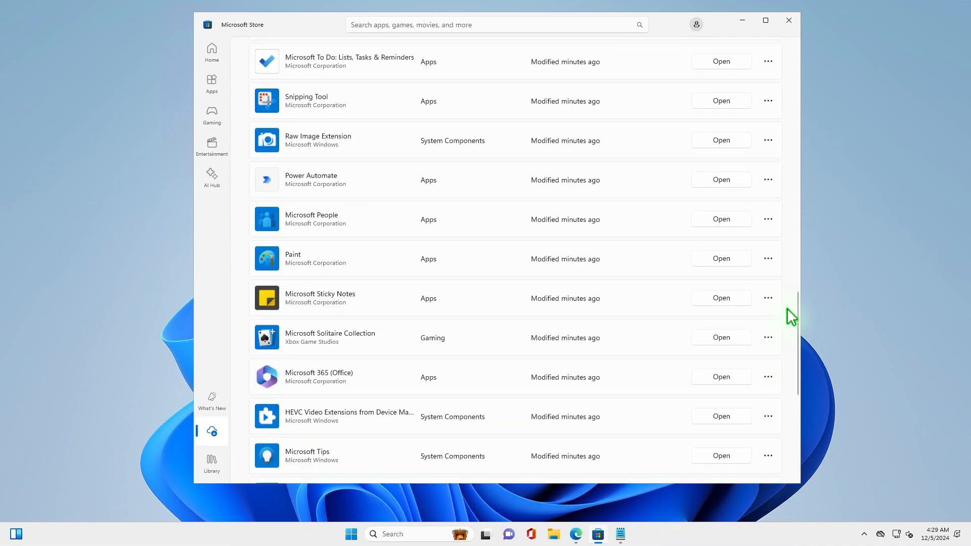
pyautogui.scroll(-3)
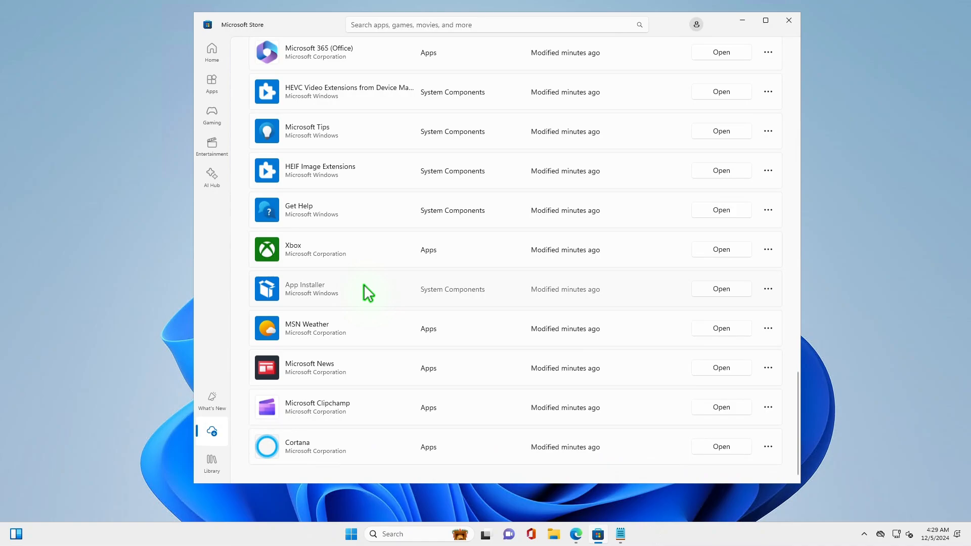
pyautogui.click(305, 288)
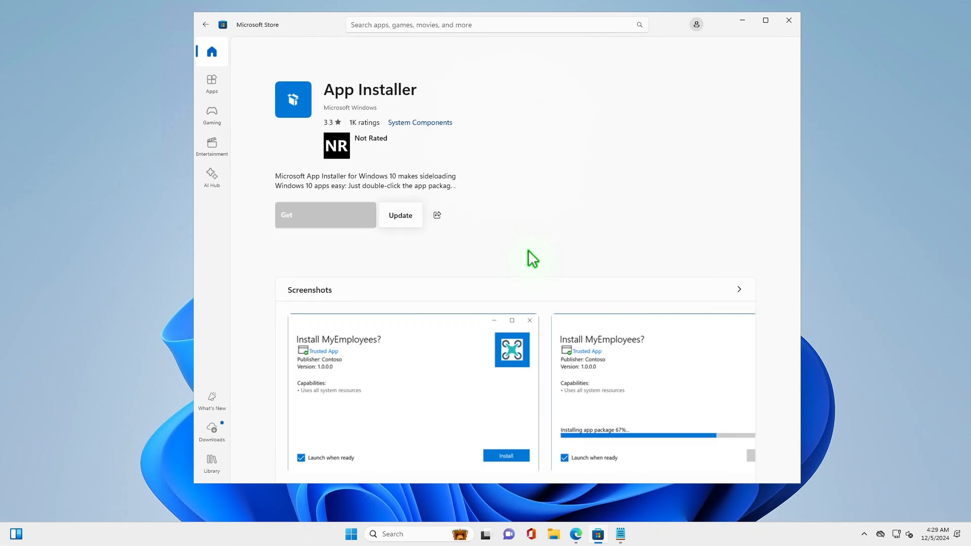
pyautogui.moveTo(415, 231)
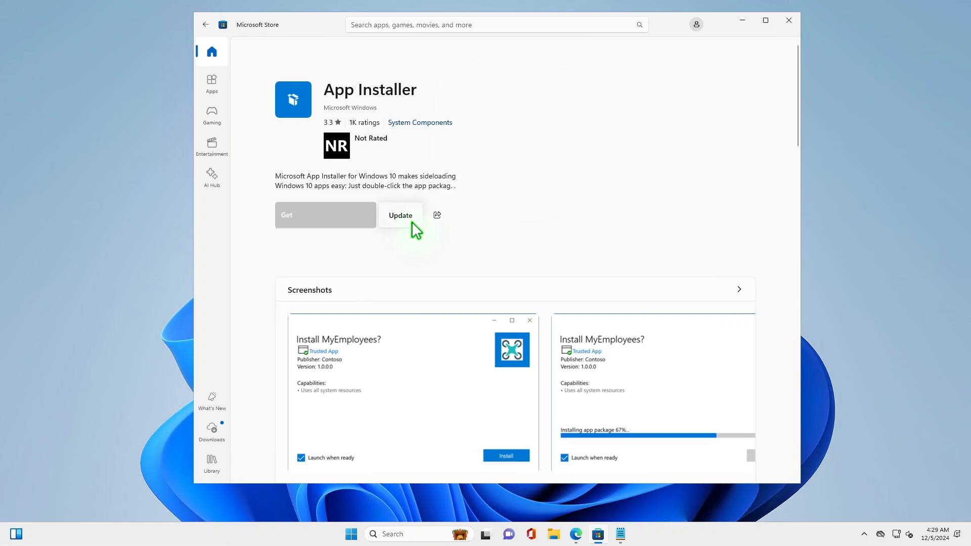
# Step: Update App Installer and wait until the Update option disappears
pyautogui.click(400, 214)
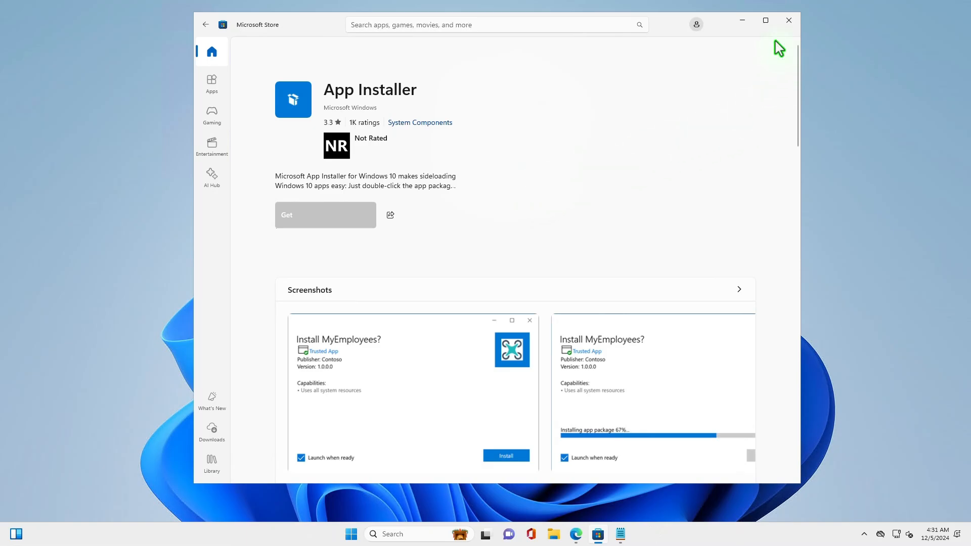
# Step: Start Terminal (Admin) from the Start menu and enter winget install putty.putty
pyautogui.rightClick(351, 534)
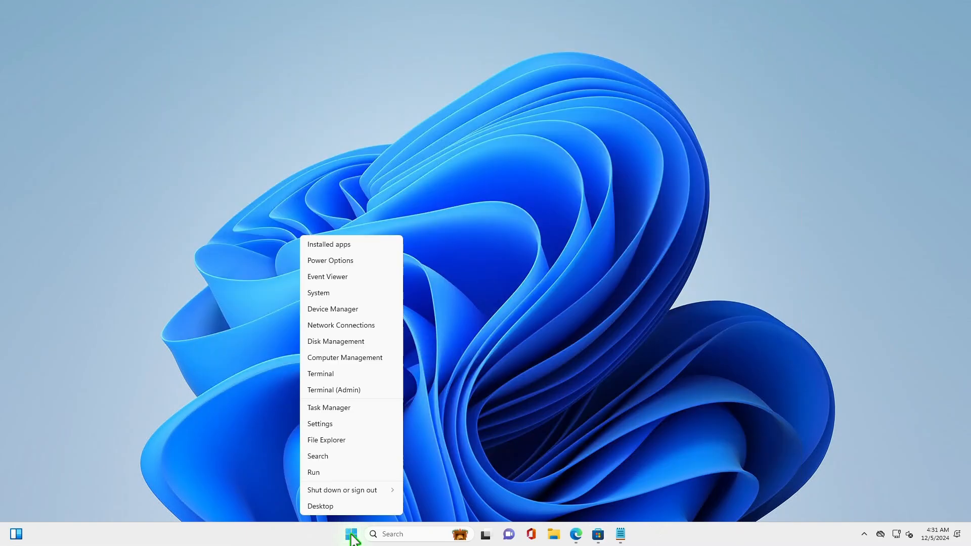
pyautogui.click(333, 390)
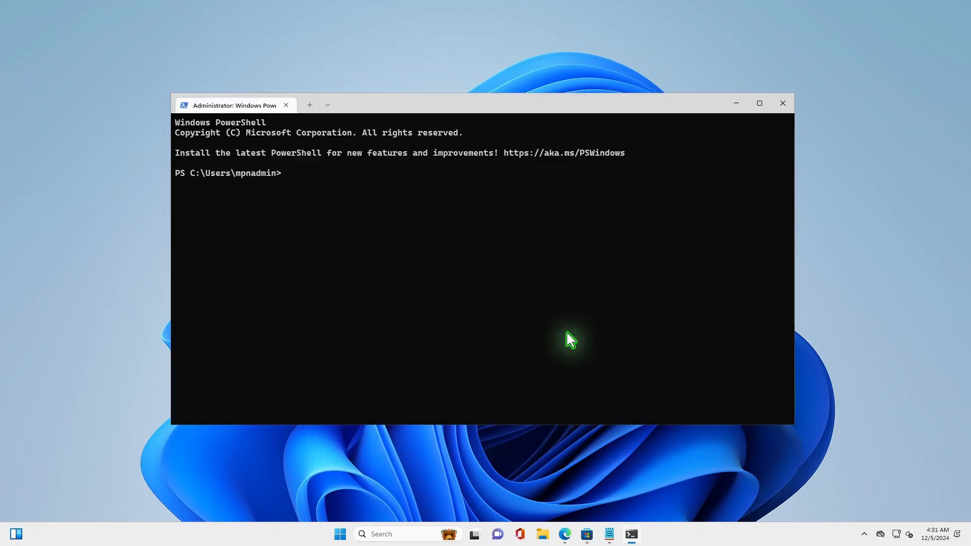
pyautogui.write('winget install putty.putty')
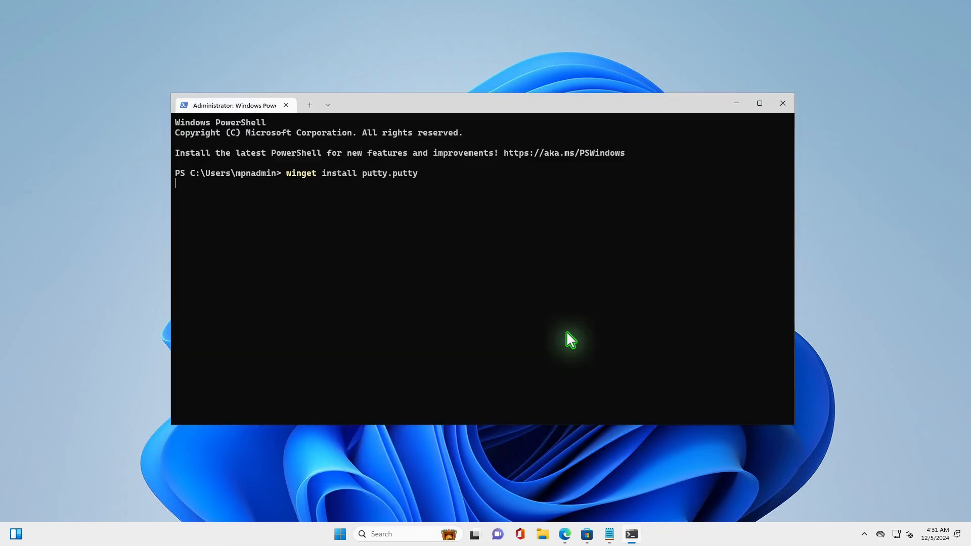